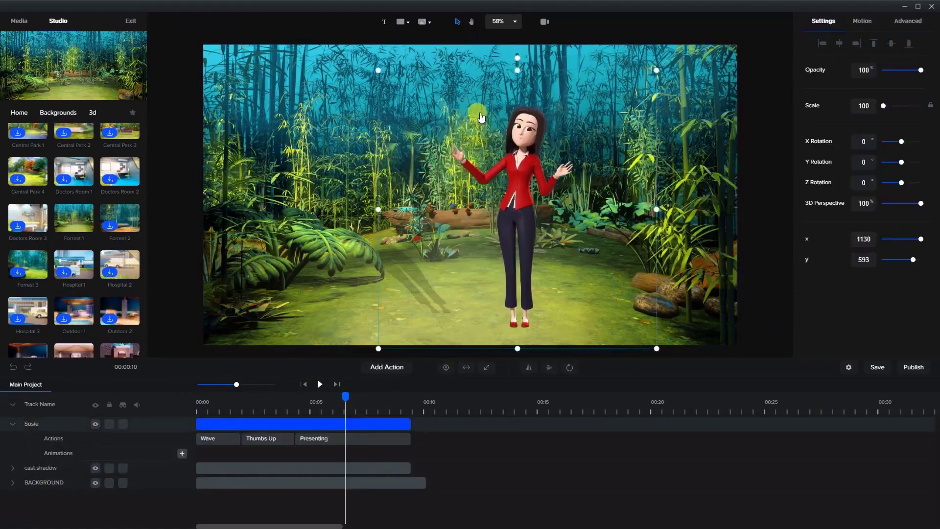
Step: Select the cast shadow layer, then start a new empty project on the Media tab
left_click(42, 468)
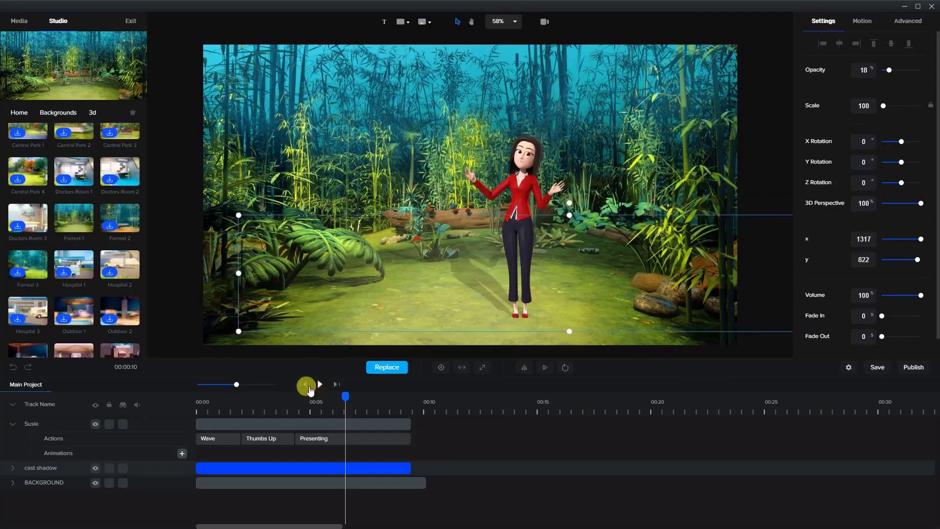
left_click(19, 21)
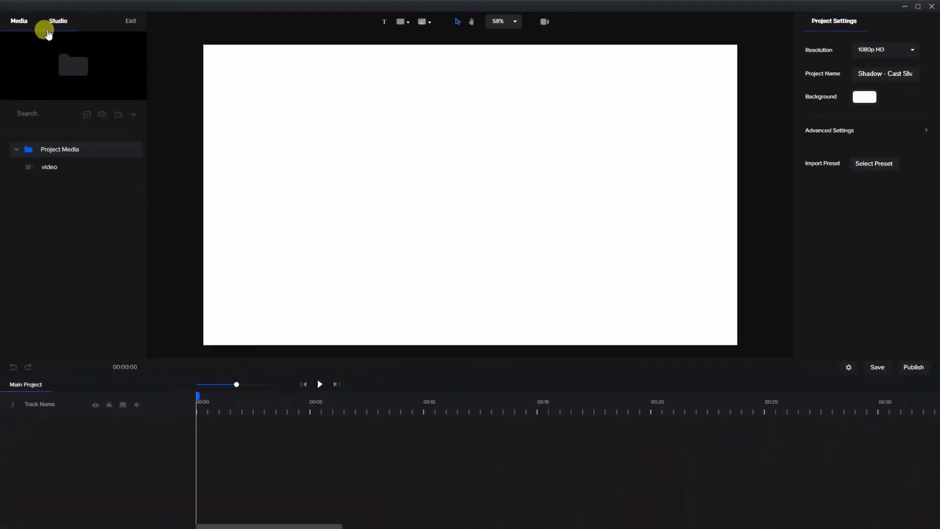
Step: Browse the Studio library's 3D characters and add Susie to the canvas
left_click(57, 20)
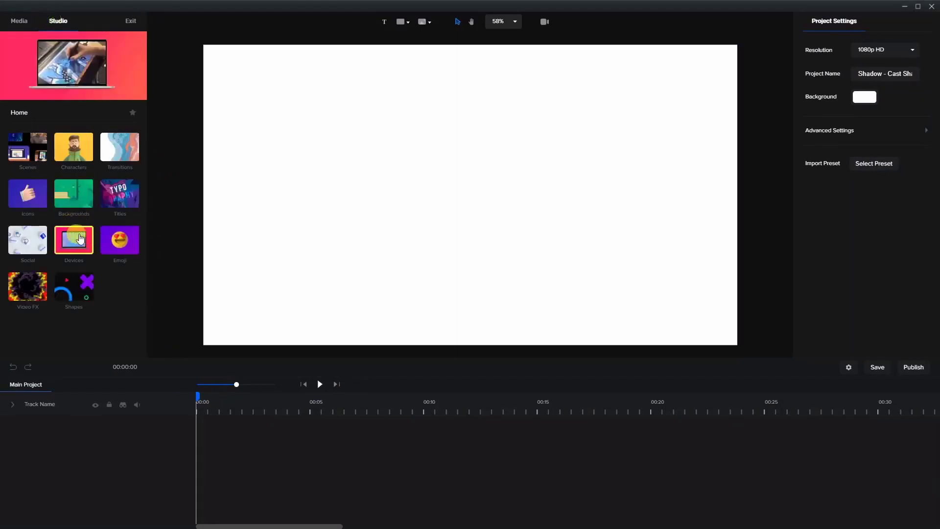
left_click(74, 148)
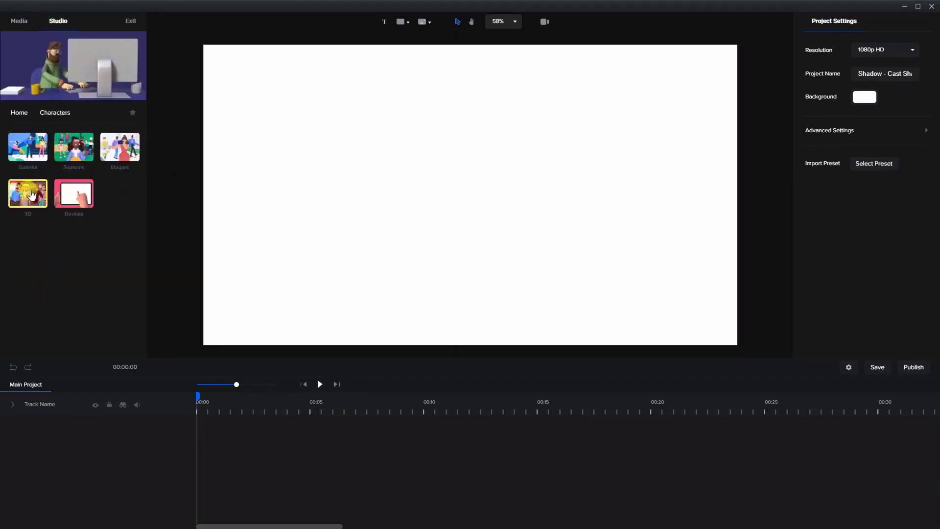
left_click(27, 193)
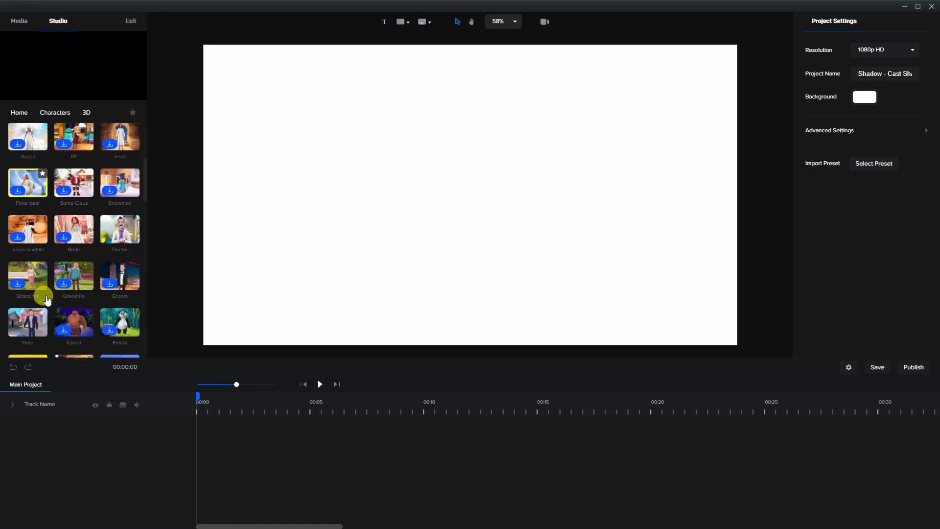
scroll("down", 3)
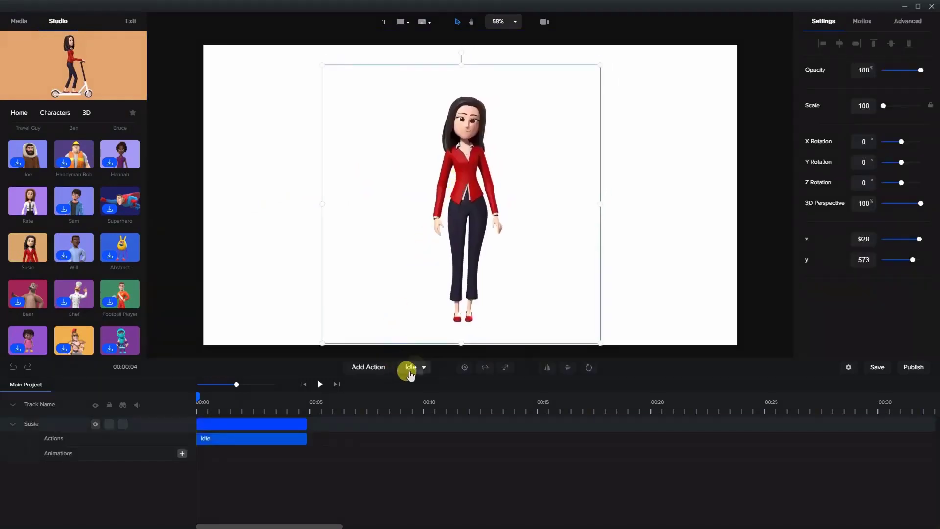
Step: Replace Susie's Idle action with Wave
left_click(413, 367)
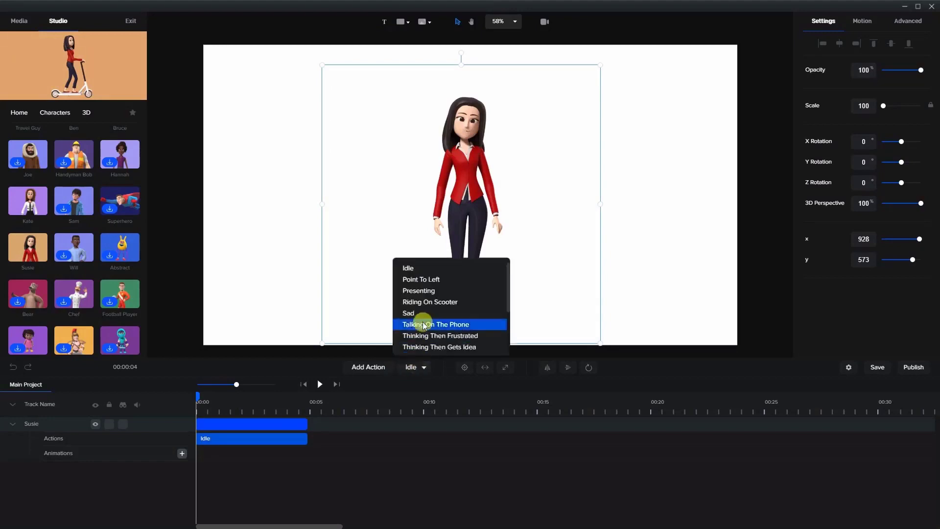
scroll("down", 3)
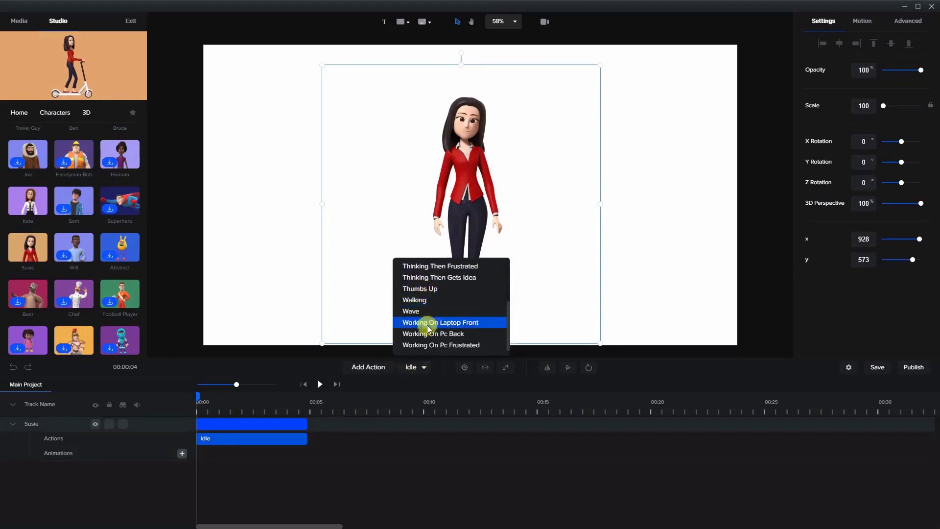
left_click(410, 311)
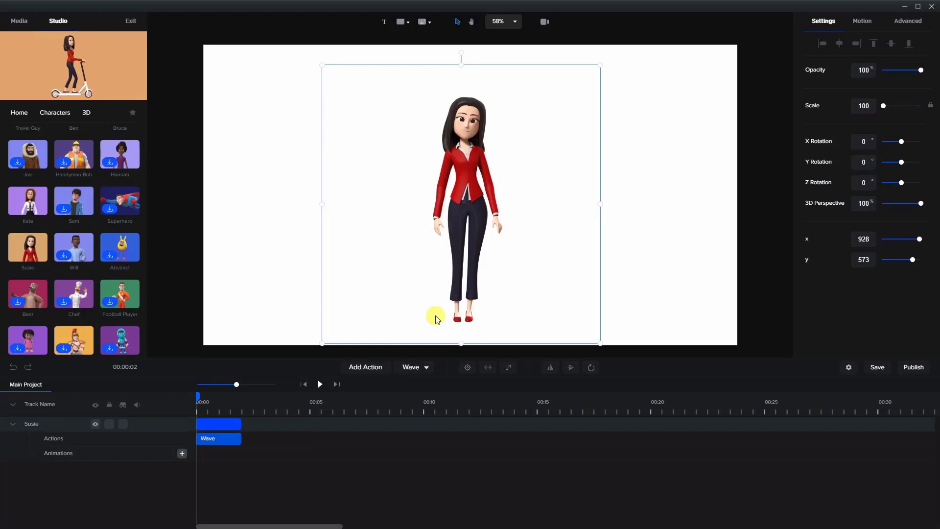
Step: Add Thumbs Up and then Presenting after the wave
left_click(414, 366)
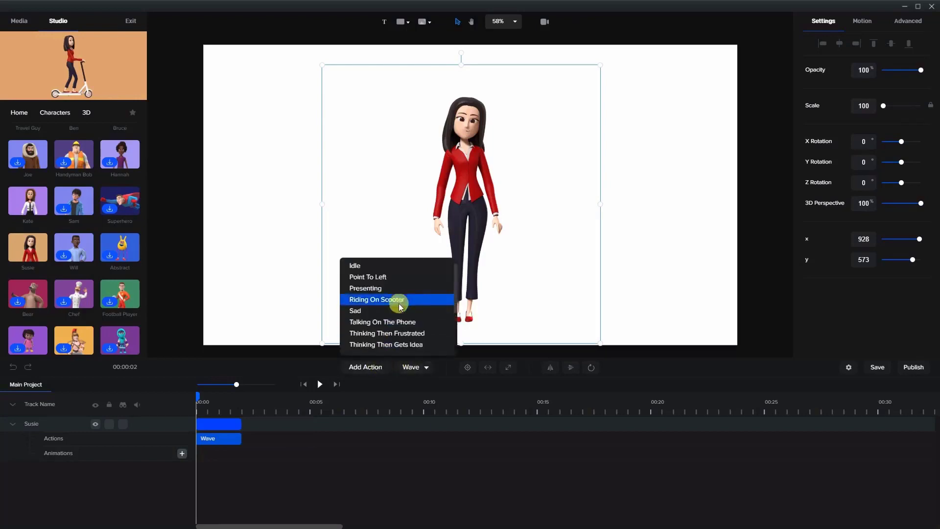
scroll("down", 3)
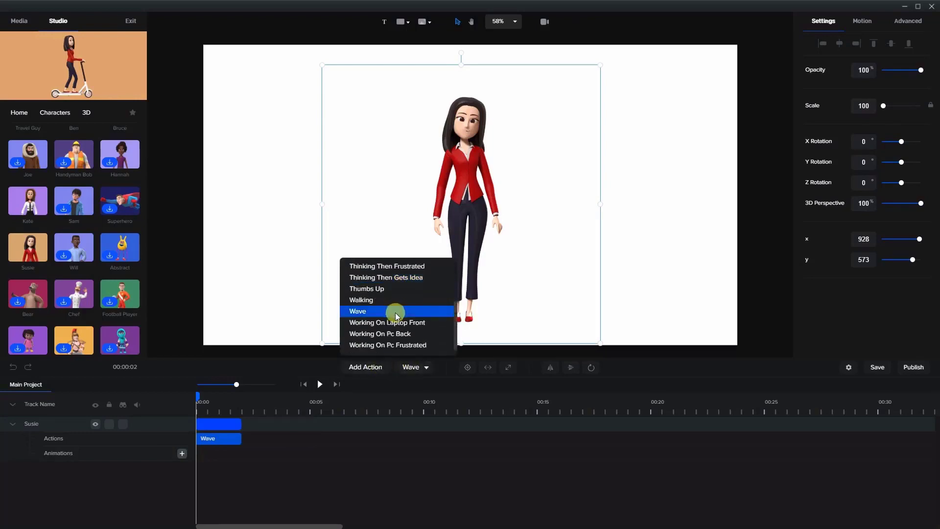
left_click(367, 288)
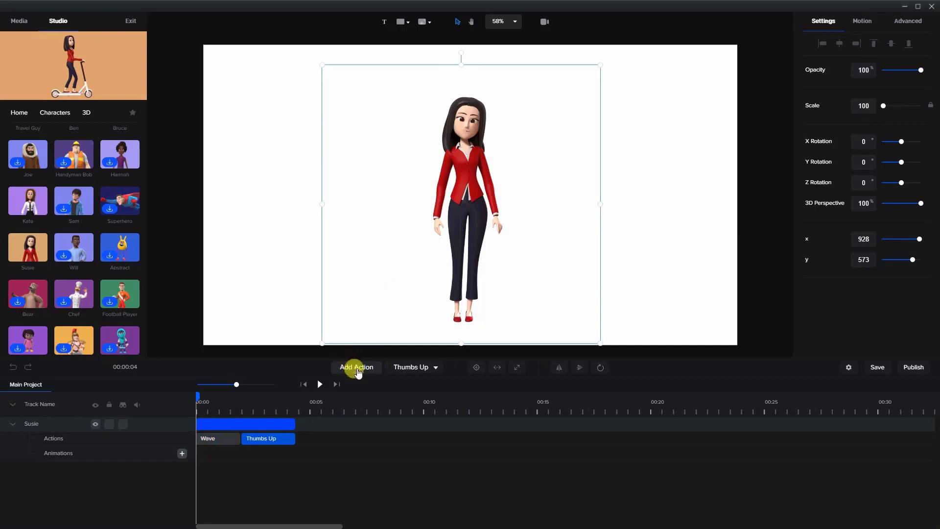
left_click(355, 368)
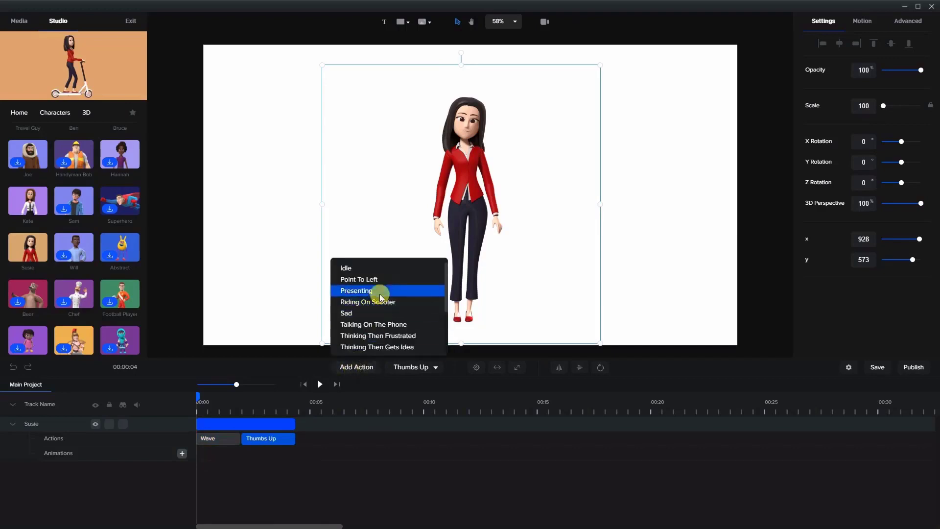
left_click(356, 291)
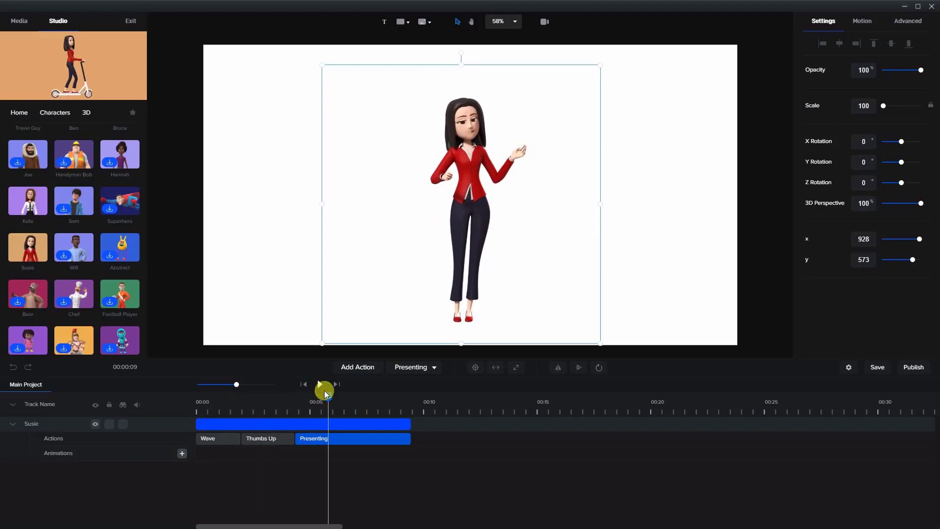
Step: Give Susie a sideways-offset shadow with no blur from her Advanced effects
left_click(319, 384)
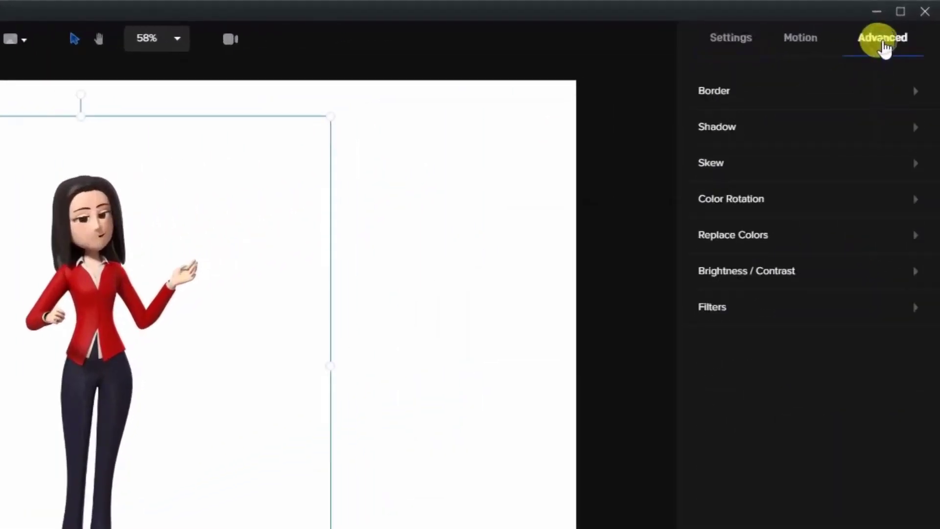
left_click(717, 126)
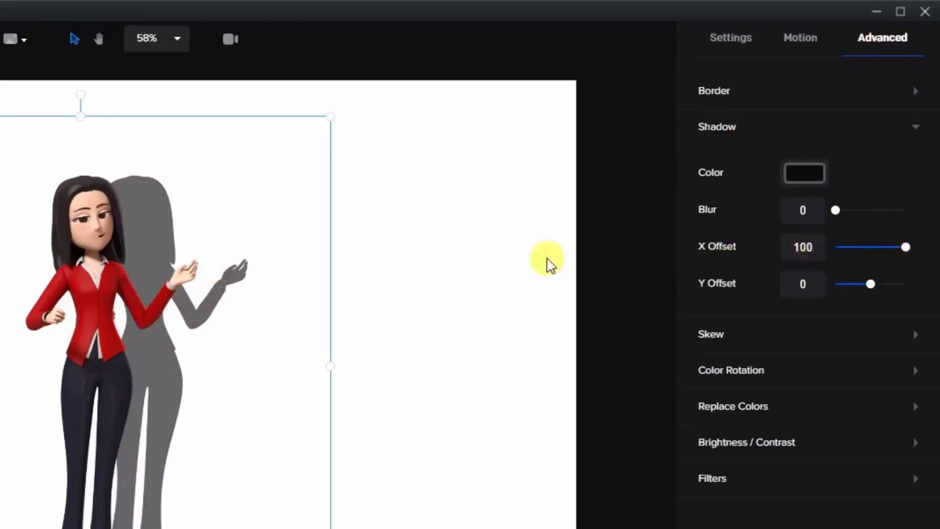
mouse_move(698, 294)
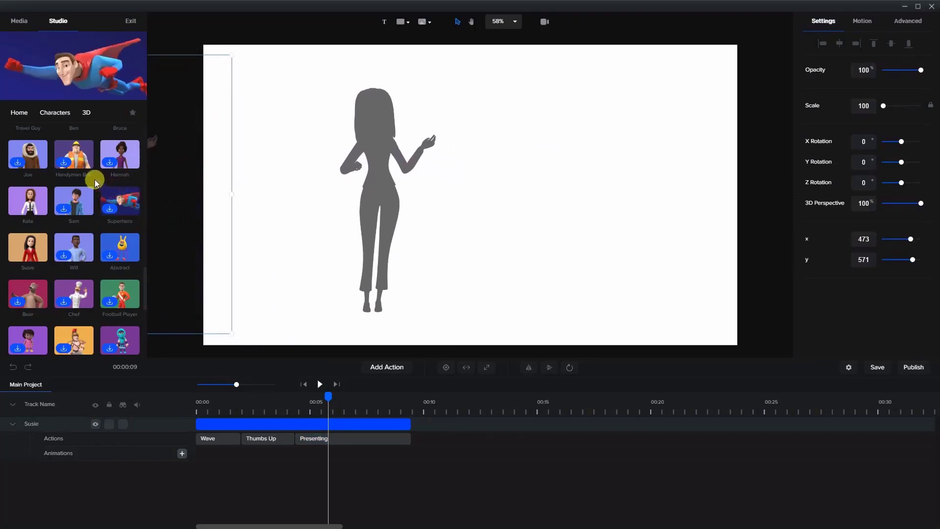
Step: Reselect Susie and set her shadow color to solid black
left_click(389, 212)
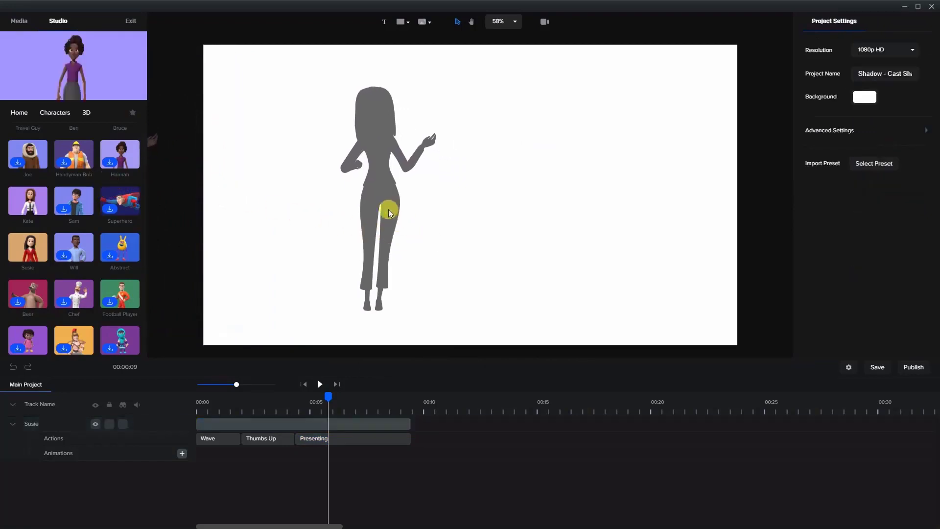
left_click(384, 209)
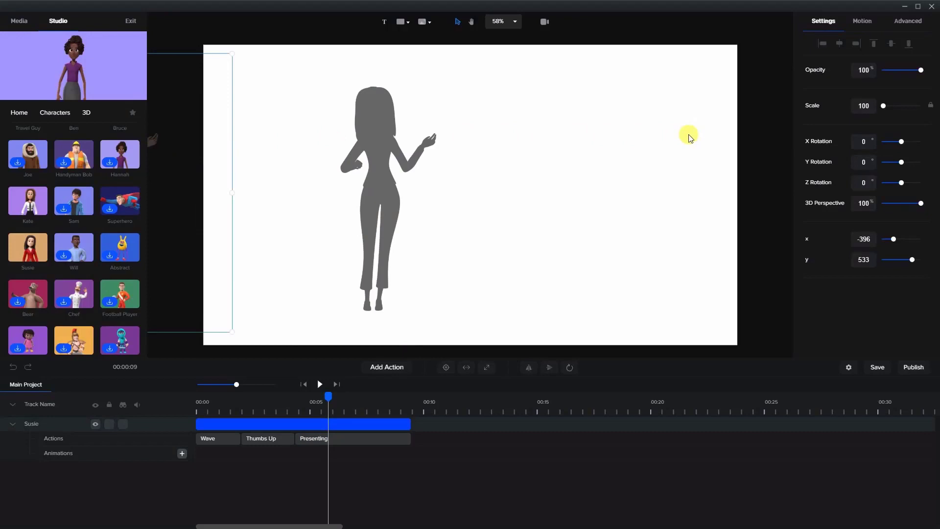
left_click(907, 21)
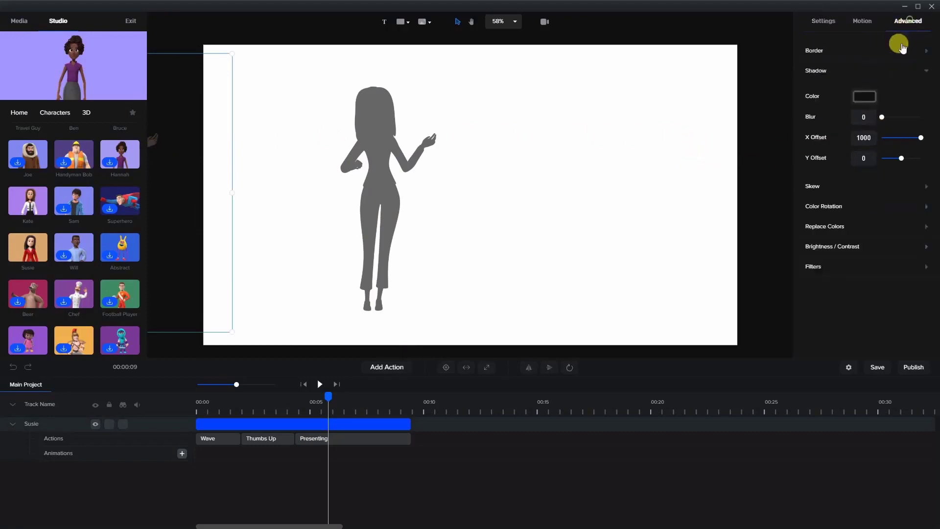
left_click(864, 96)
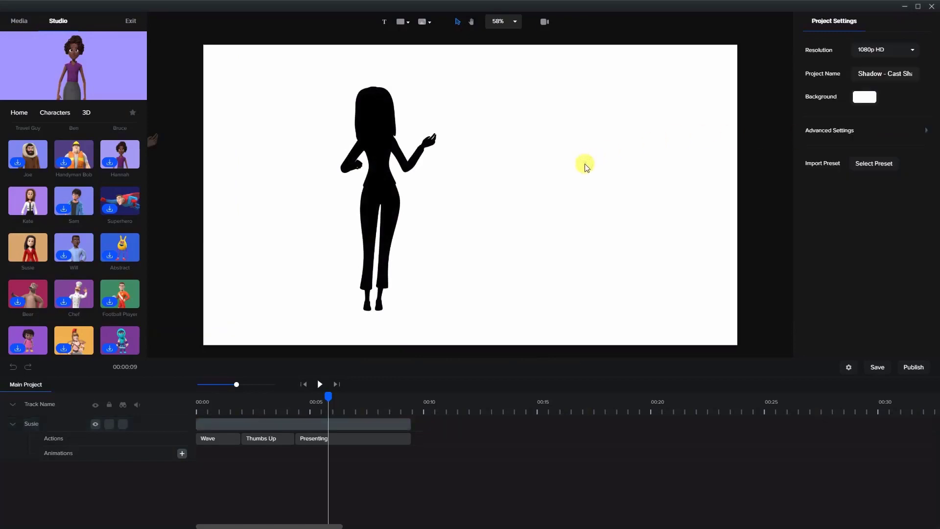
mouse_move(588, 161)
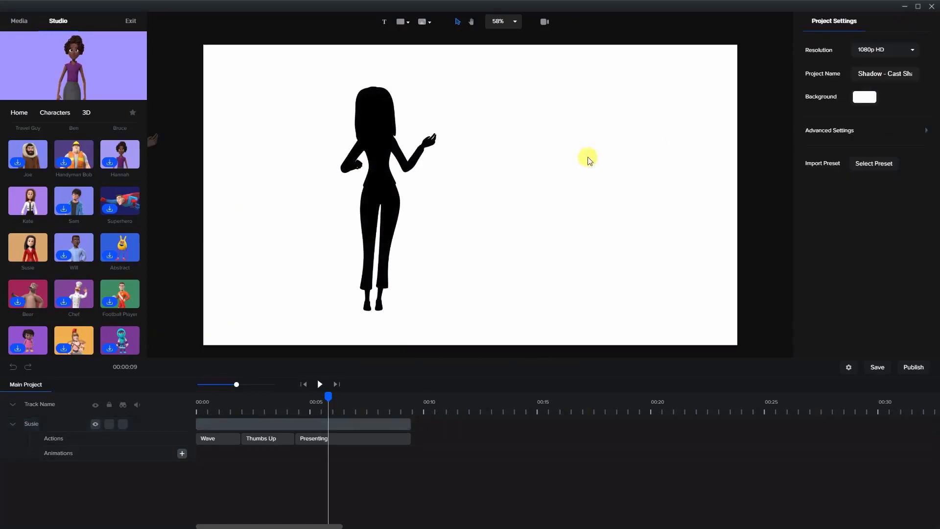
mouse_move(795, 320)
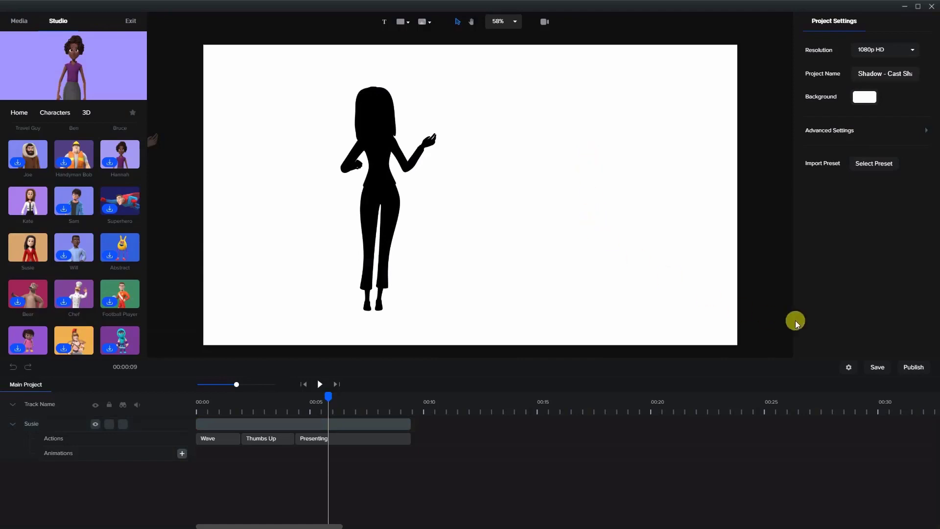
Step: Publish the animation as an MP4 named cast shadow in the CS Tutorials folder
left_click(876, 367)
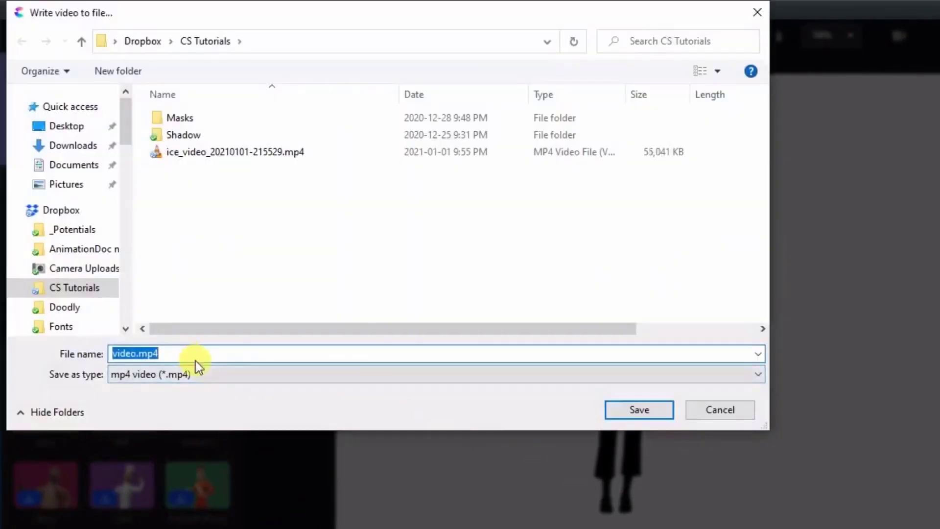
type("cast shadow")
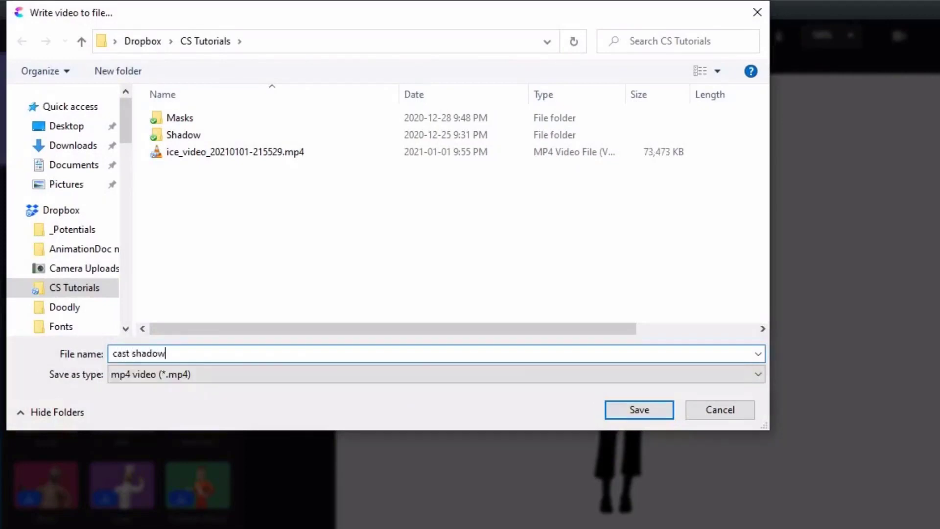
left_click(639, 410)
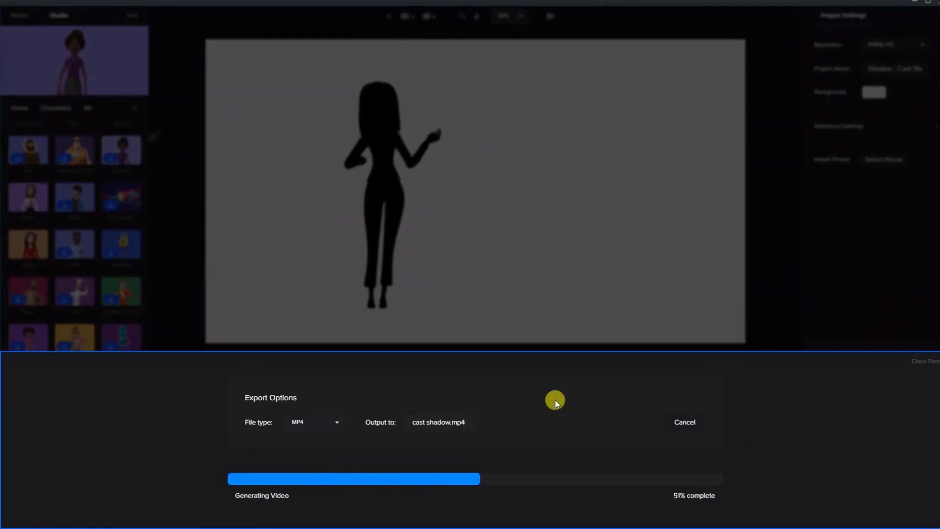
mouse_move(485, 287)
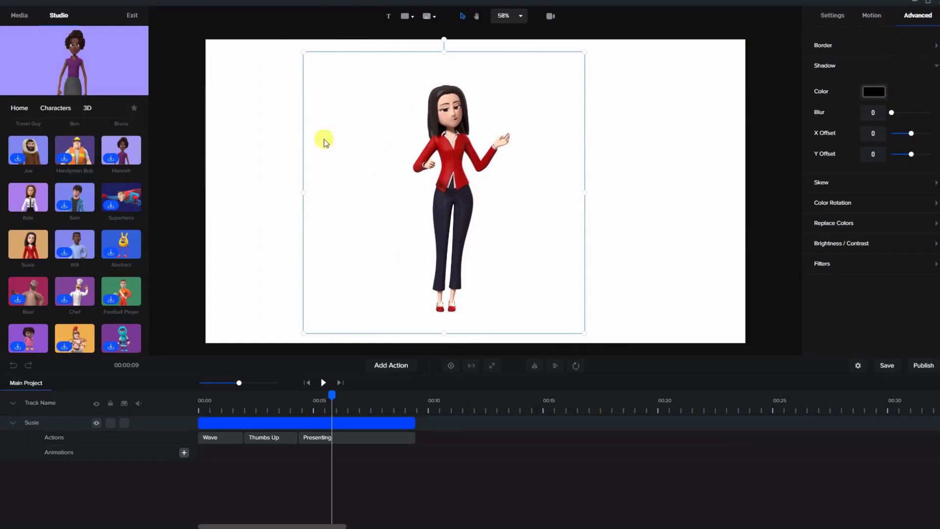
mouse_move(65, 57)
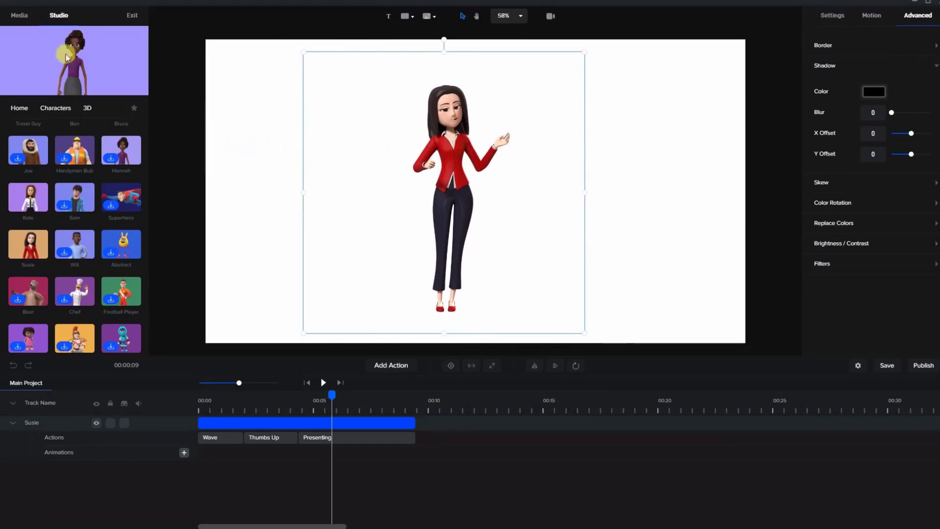
Step: Switch the left panel to the project's Media library
left_click(18, 15)
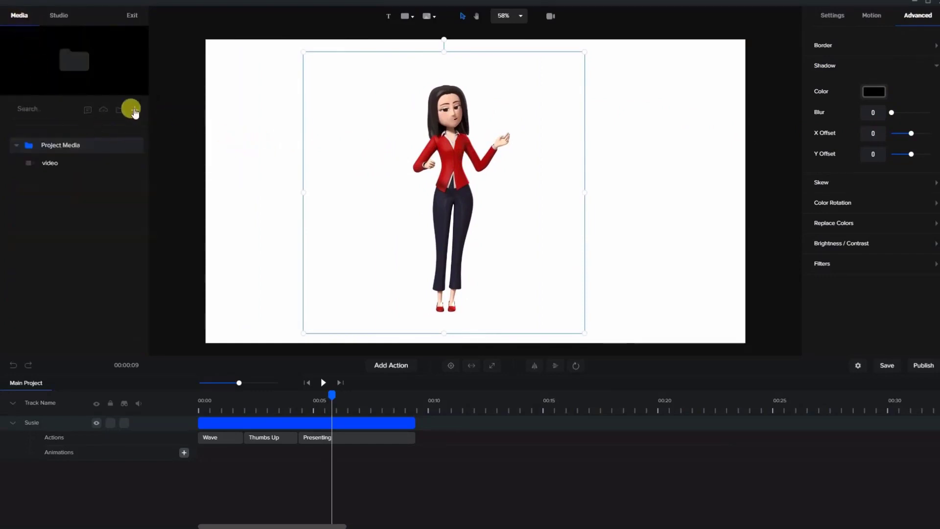
Step: Import cast shadow.mp4 from the computer into the project media
left_click(131, 109)
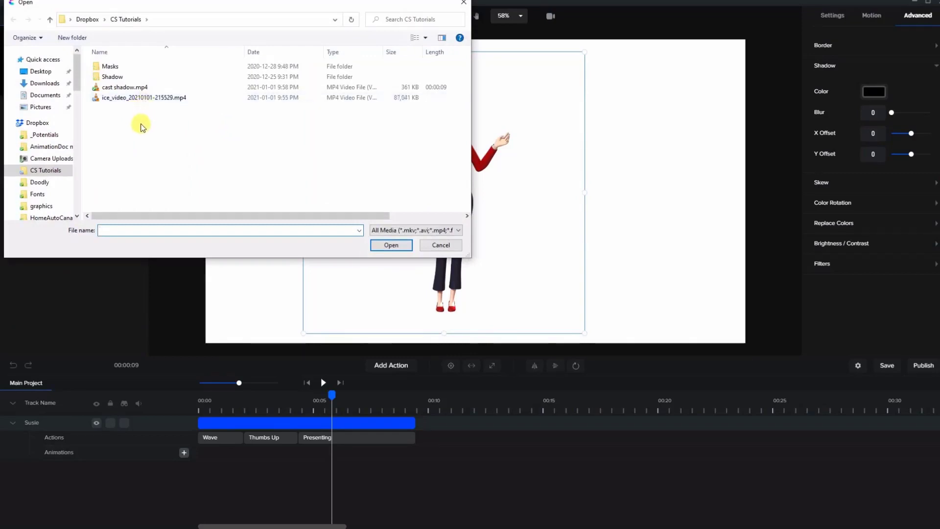
left_click(125, 88)
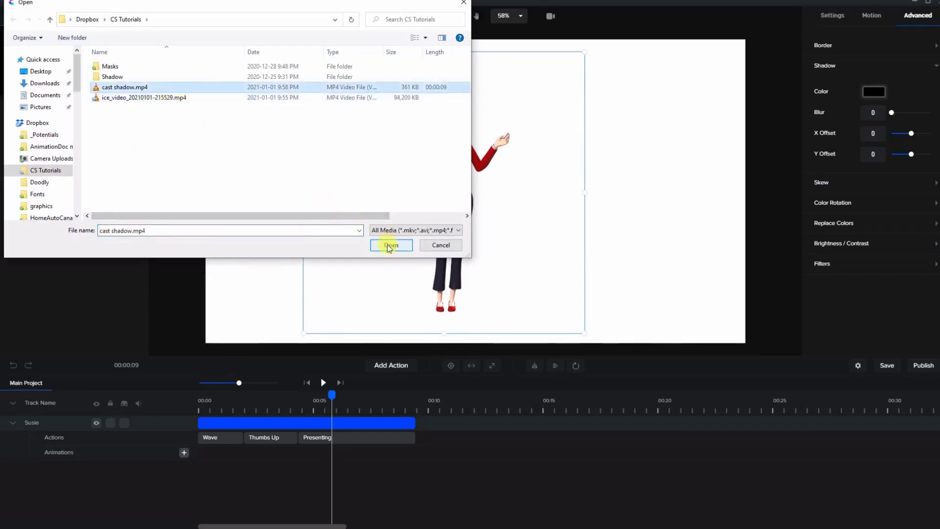
left_click(391, 245)
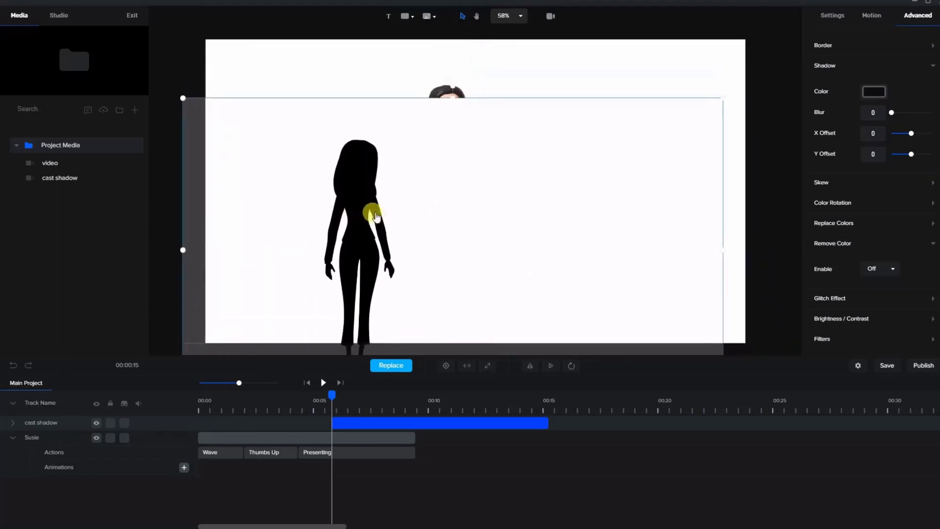
mouse_move(336, 210)
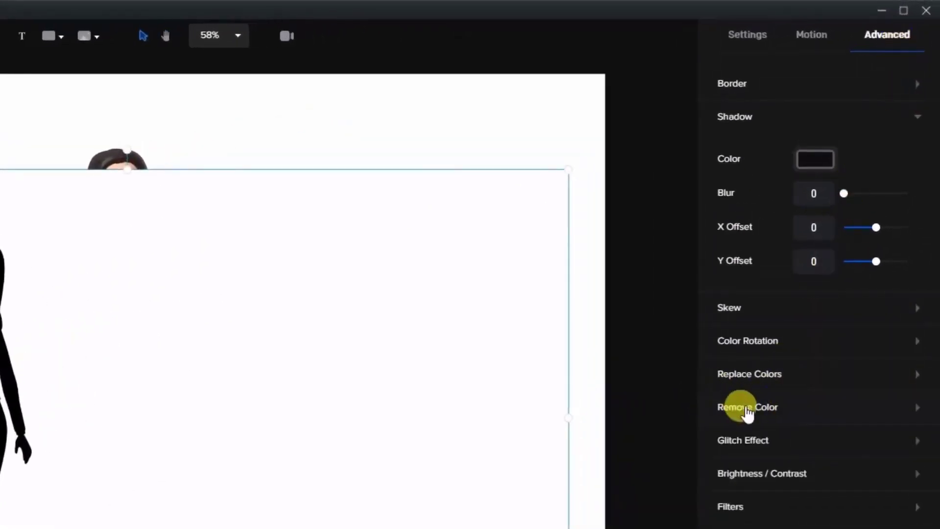
Step: Turn on Remove Color for the cast shadow clip to drop its white background
left_click(747, 406)
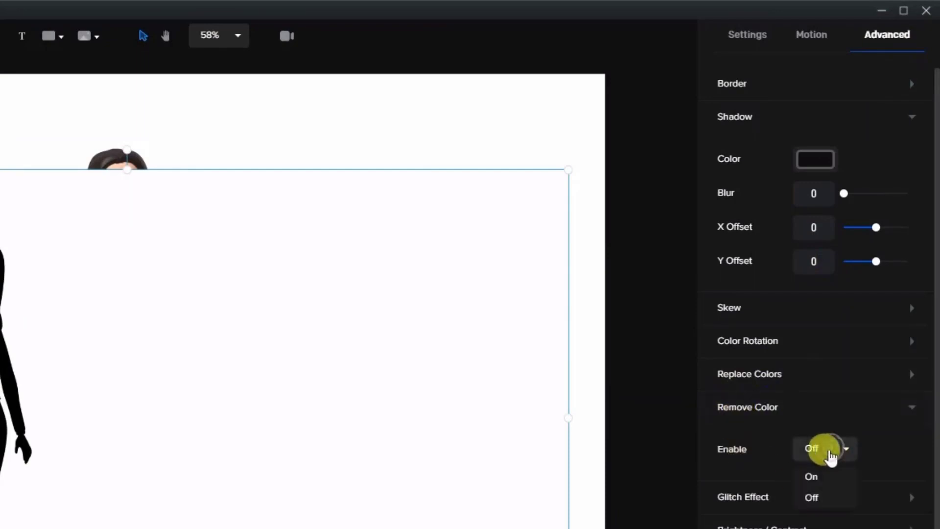
left_click(811, 476)
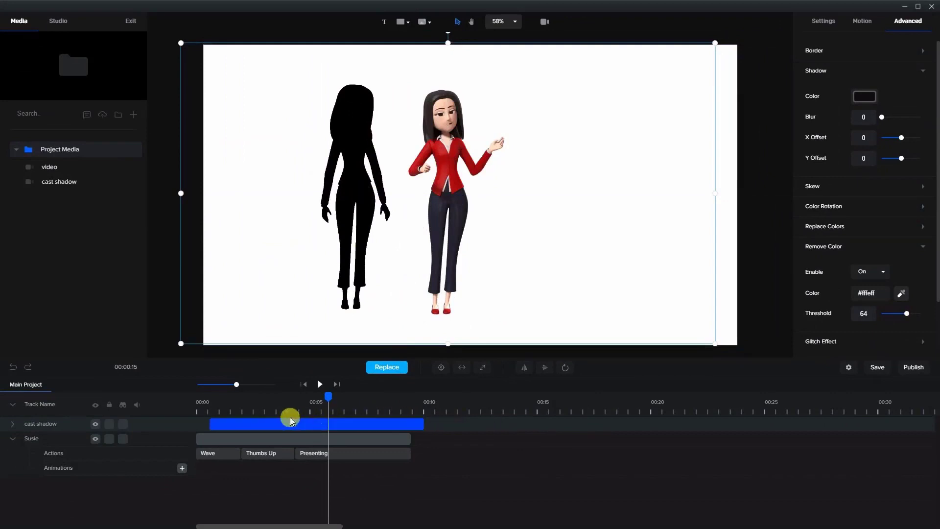
left_click(319, 384)
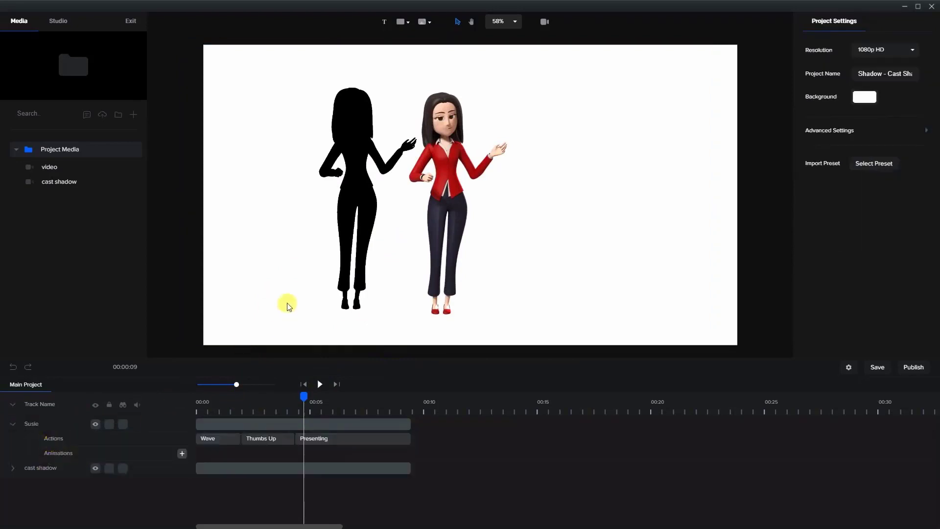
Step: Select the shadow silhouette to place it below Susie at 18% opacity
left_click(302, 468)
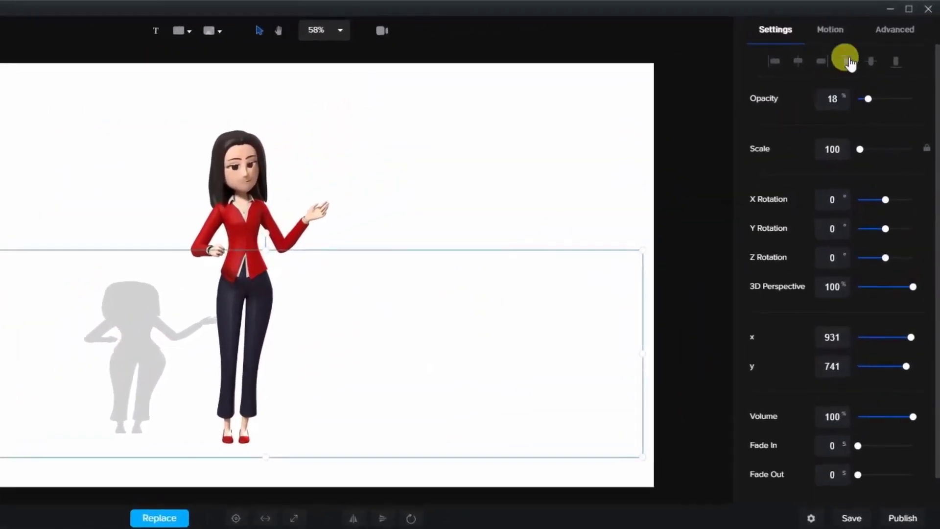
Step: Set the shadow silhouette's Skew X to 23 in Advanced effects and play back the result
left_click(894, 29)
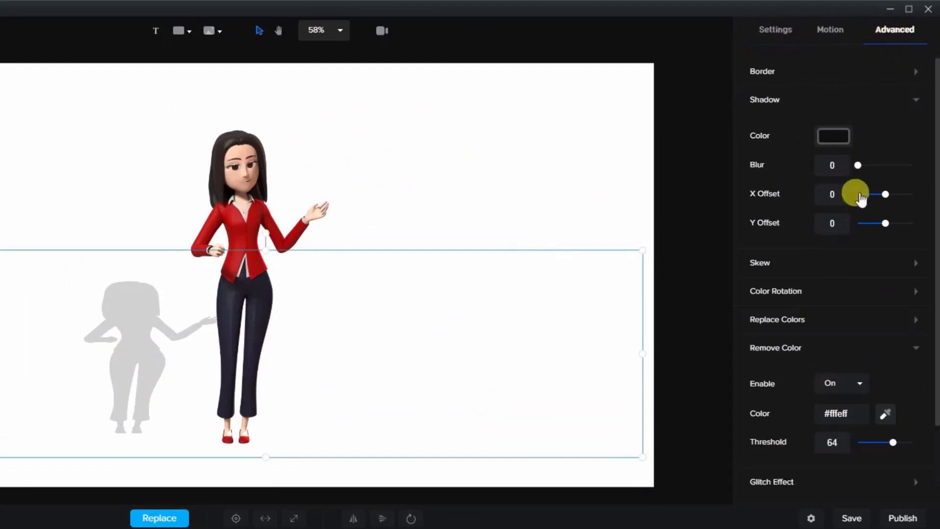
left_click(775, 347)
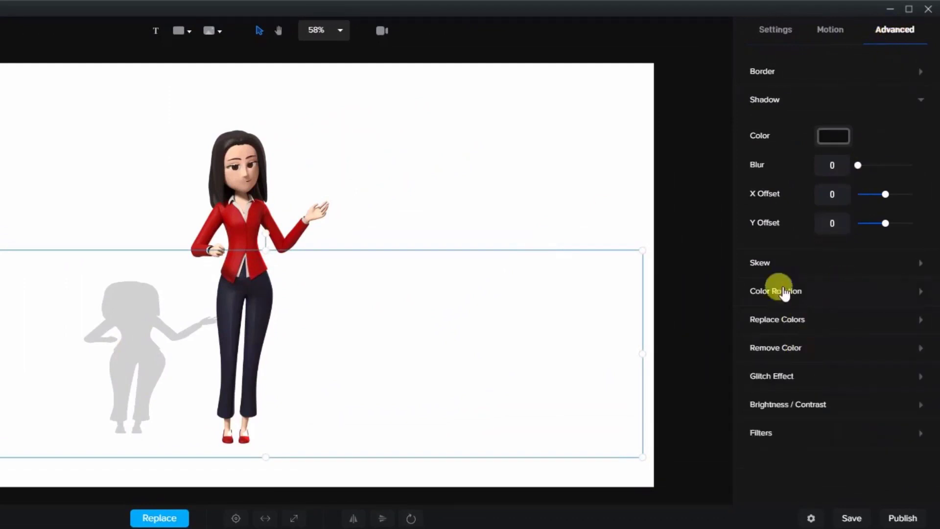
left_click(760, 263)
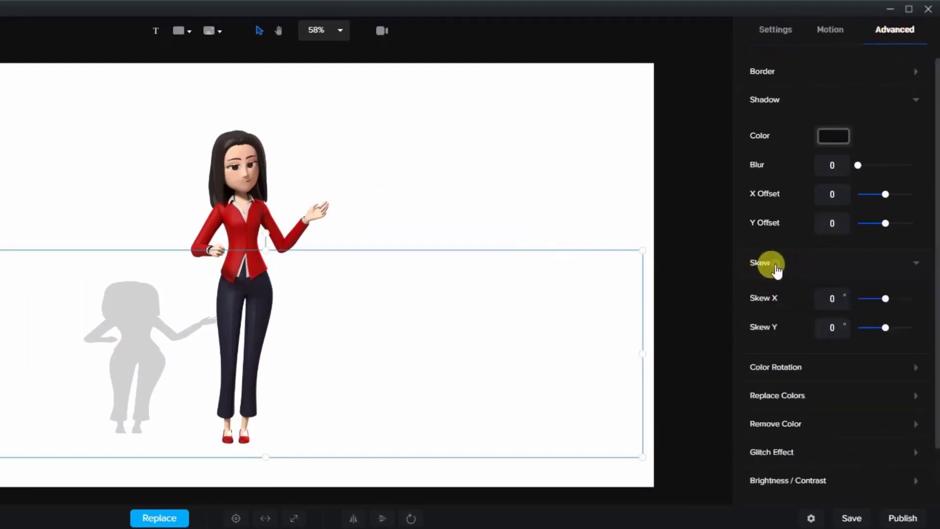
mouse_move(90, 299)
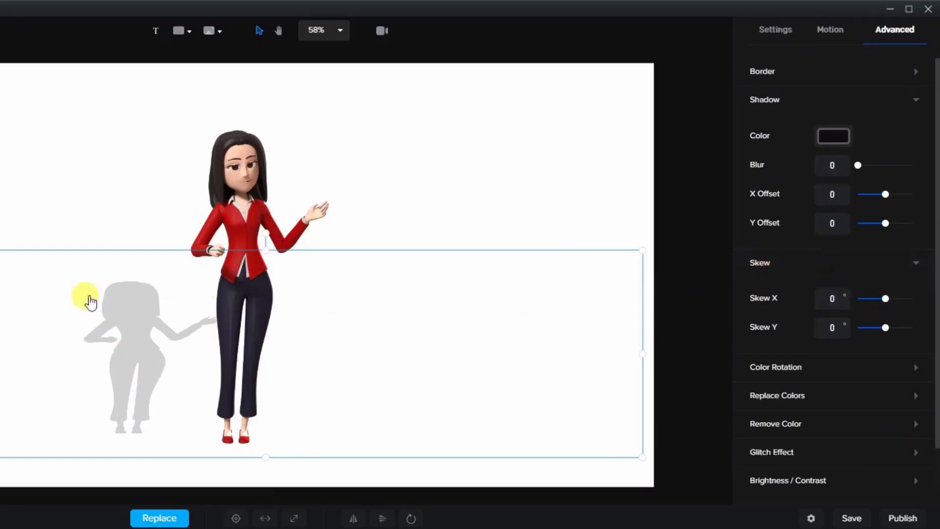
mouse_move(876, 306)
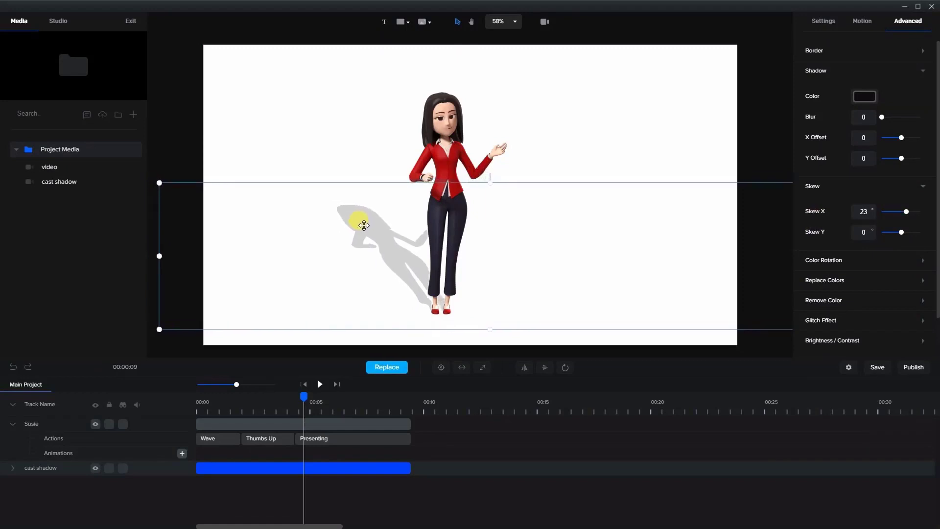
mouse_move(365, 229)
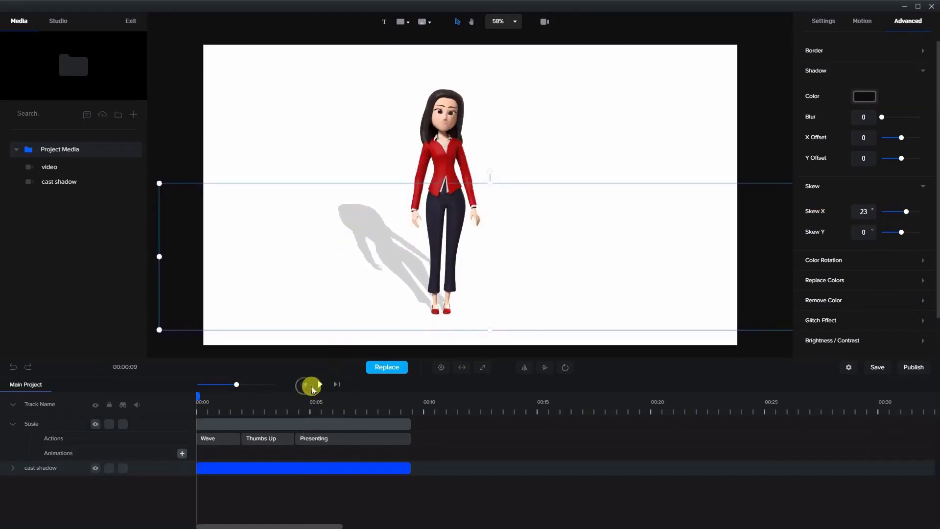
left_click(316, 384)
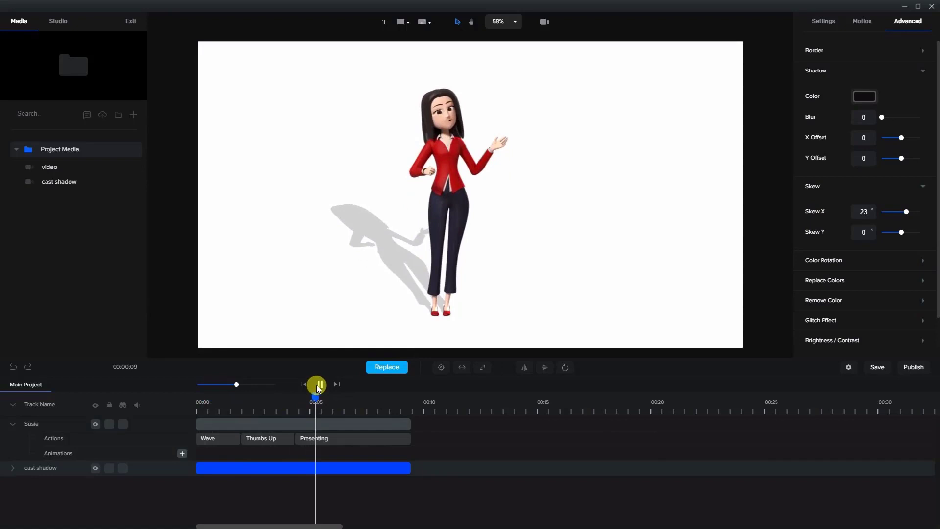
left_click(57, 21)
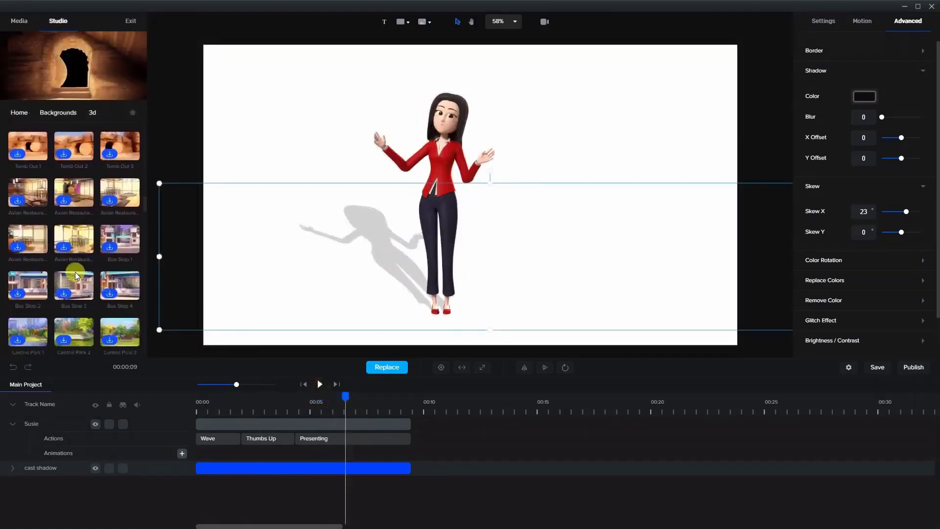
Step: Place the Forest 1 background behind Susie and select its background track
scroll("down", 3)
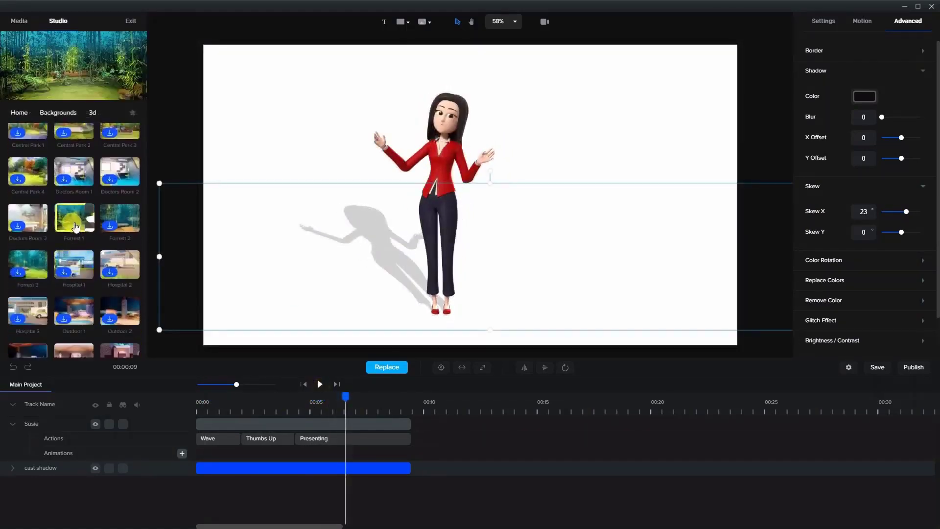
left_click(73, 218)
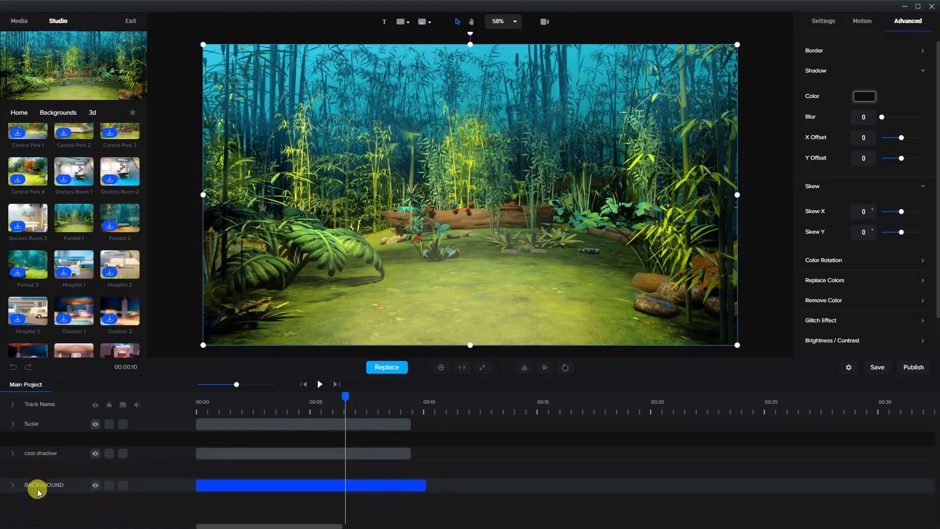
left_click(12, 423)
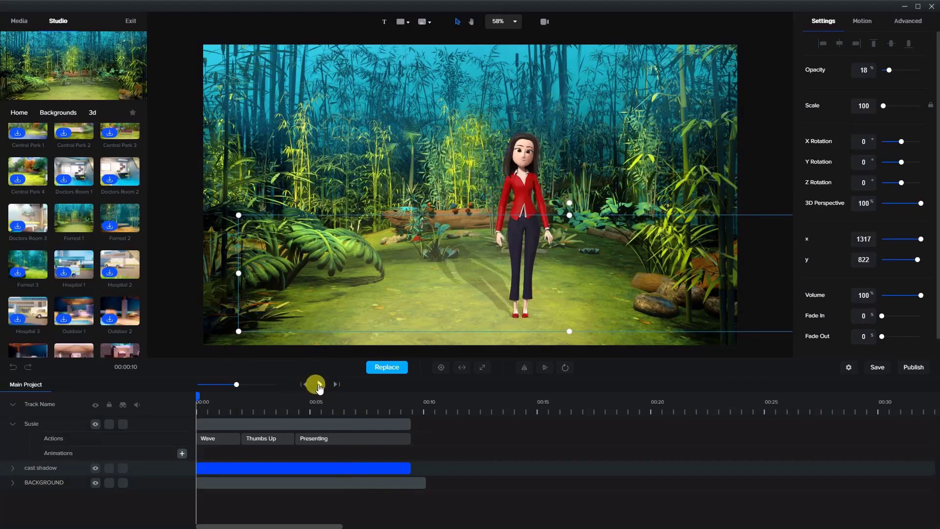
left_click(316, 384)
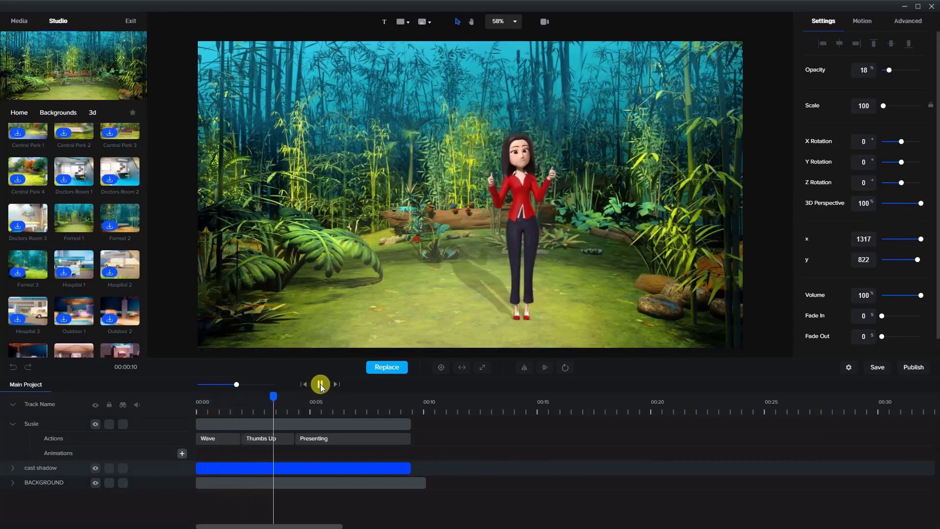
left_click(319, 384)
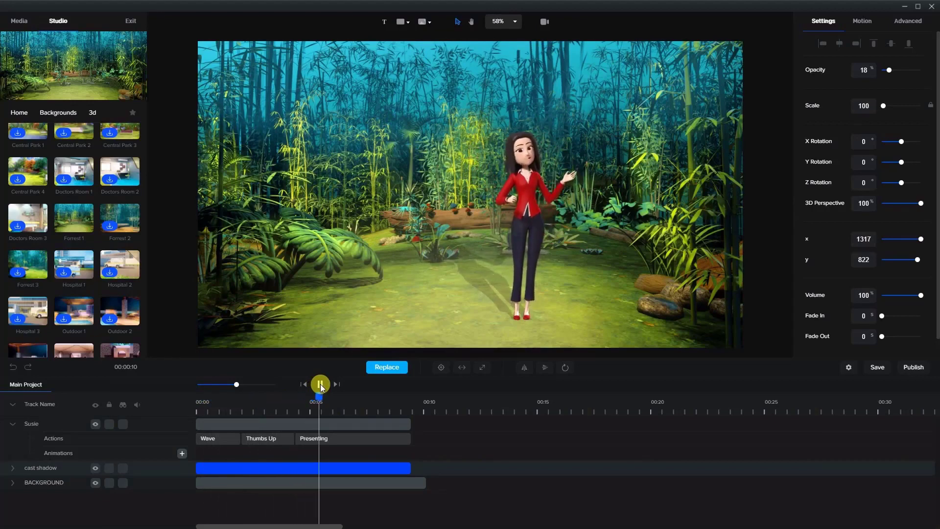
left_click(320, 384)
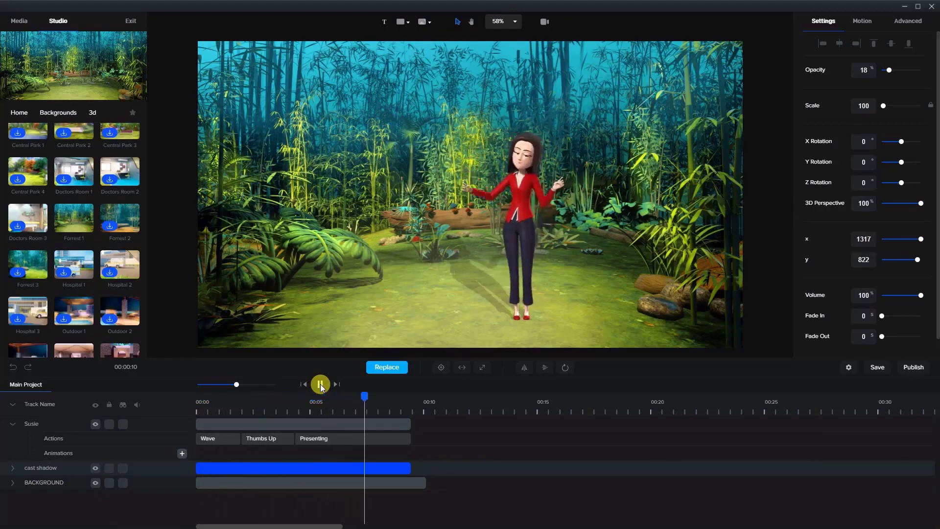
left_click(320, 384)
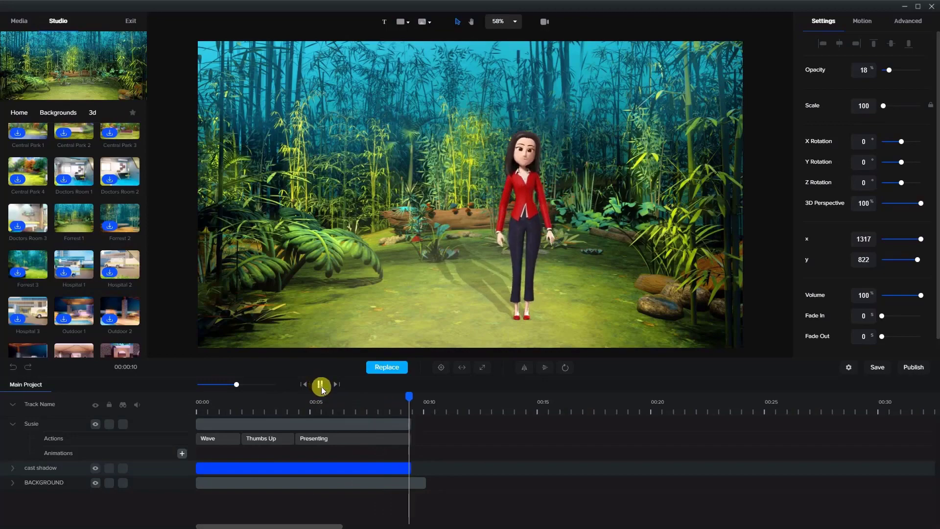
left_click(321, 384)
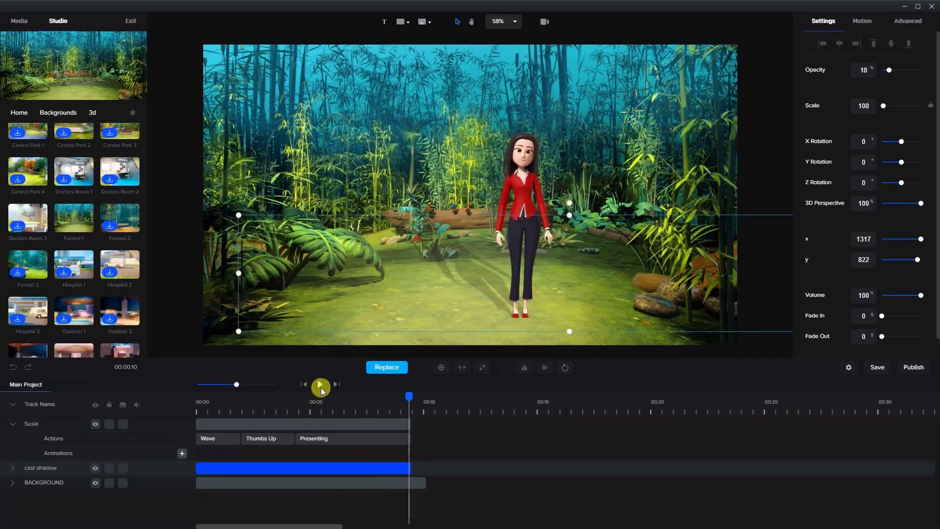